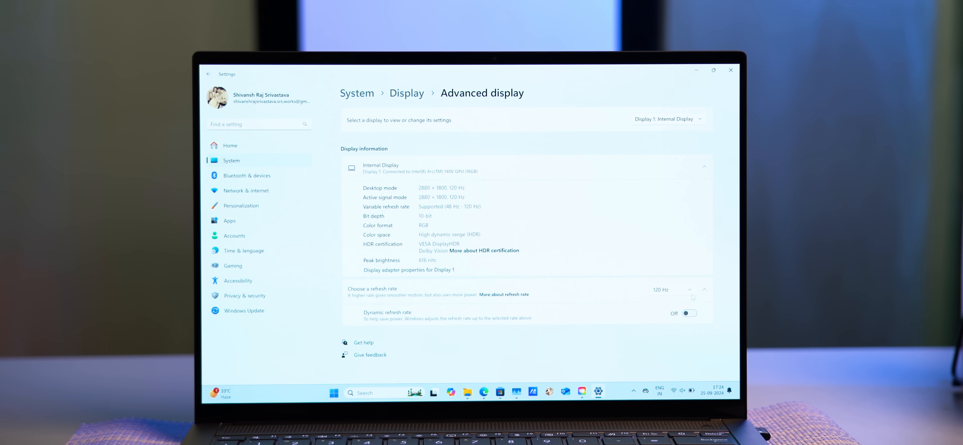
# Return from Advanced display to the System > Display page via the breadcrumb
pyautogui.click(690, 313)
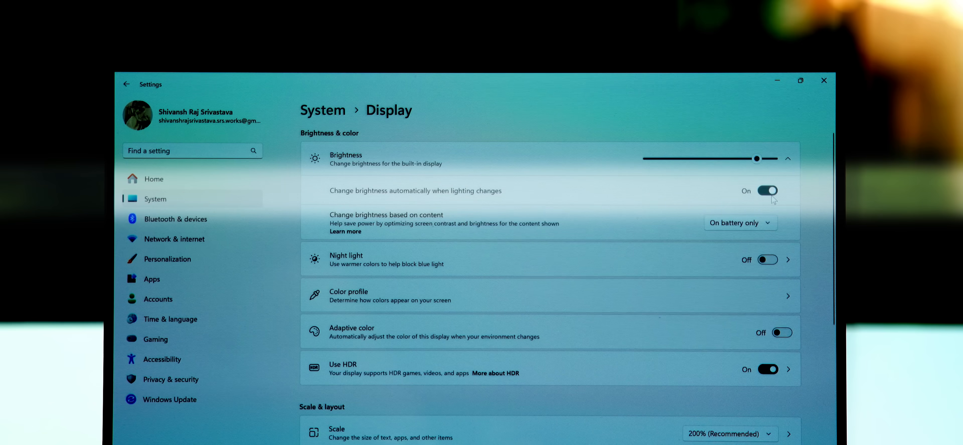
pyautogui.scroll(-3)
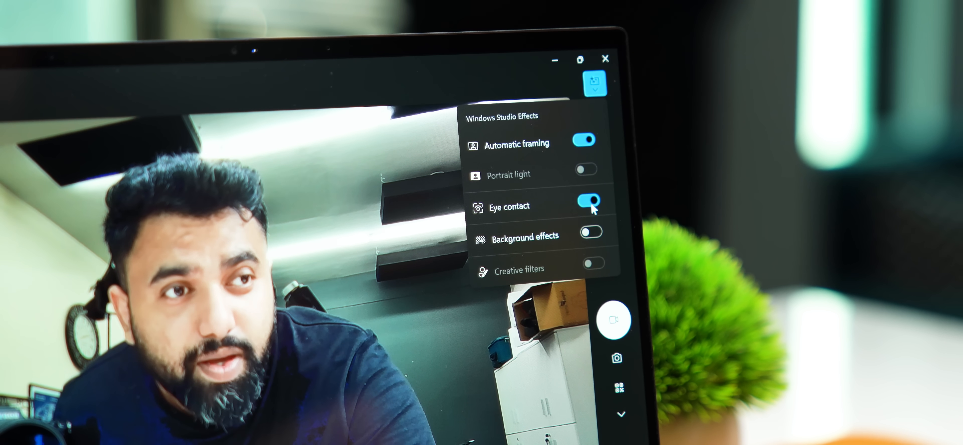
# Switch on Eye contact in the Windows Studio Effects flyout
pyautogui.click(592, 232)
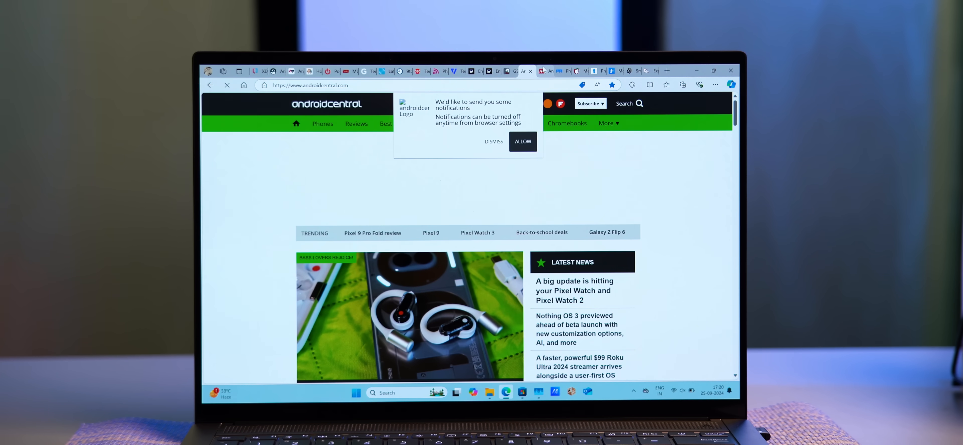
# Browse androidcentral.com in Edge, then advance StoryCube's welcome tour to the editing tools page
pyautogui.click(550, 70)
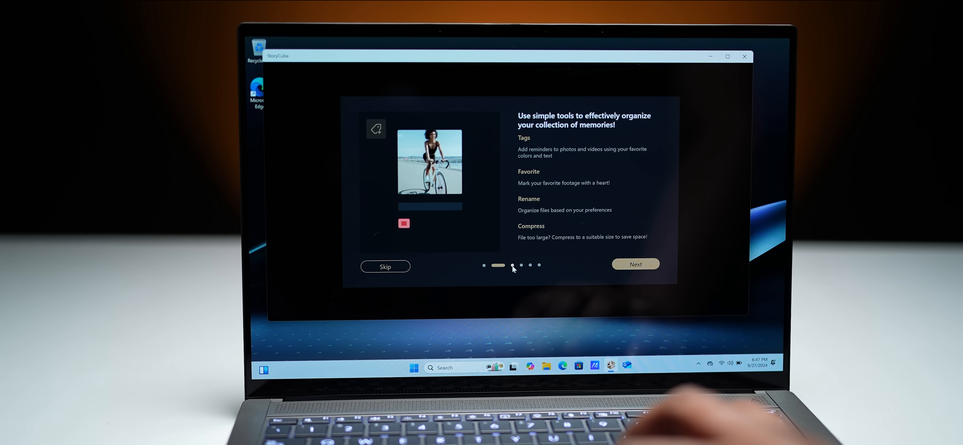
pyautogui.click(636, 264)
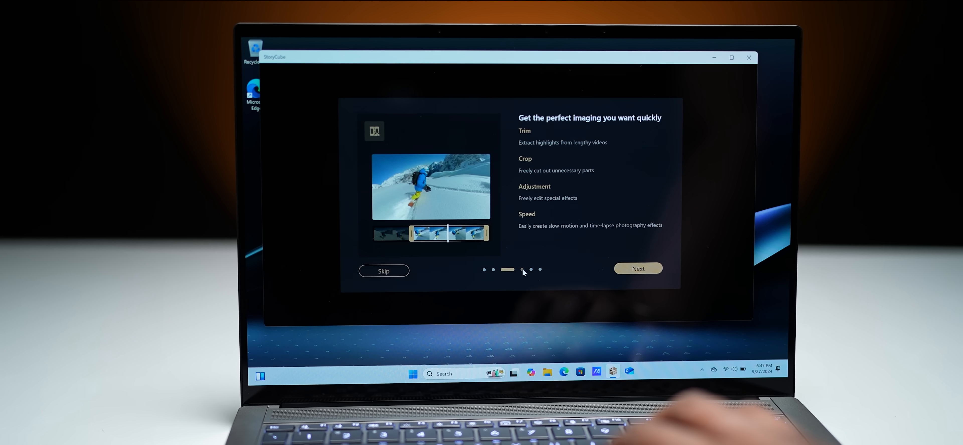